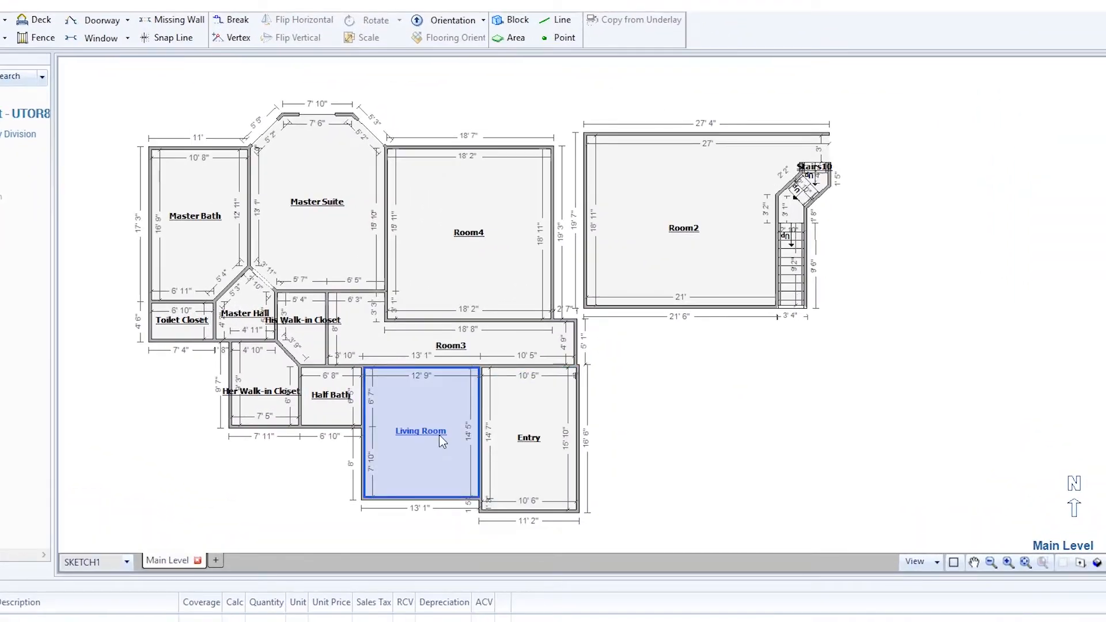
# - Select the Living Room in the floor plan sketch
pyautogui.click(420, 431)
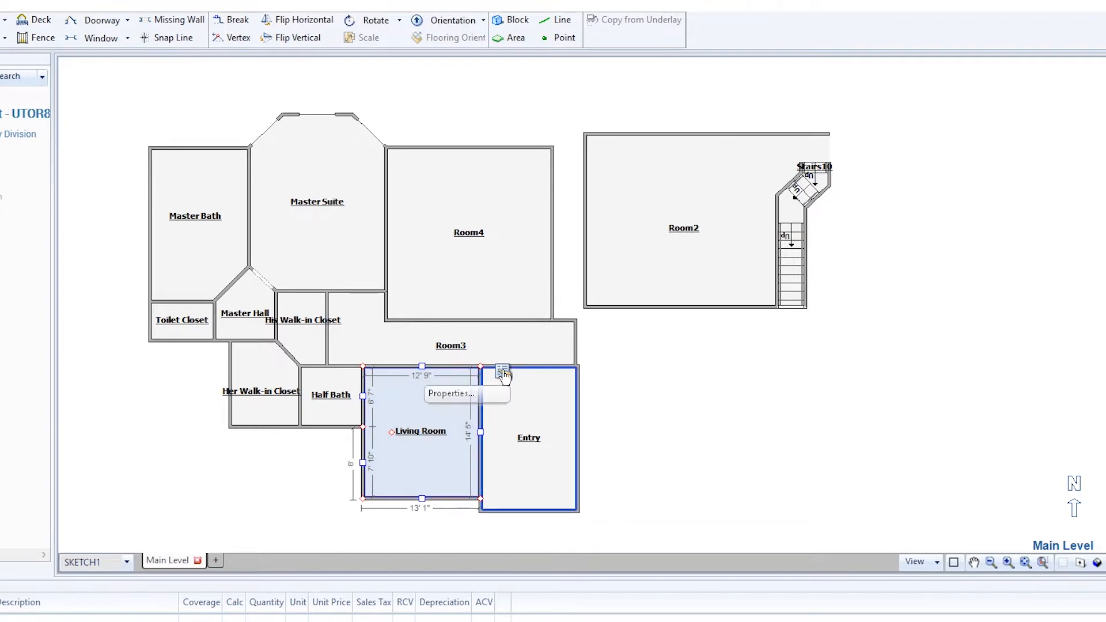
# - In the Living Room's Room Properties, change Ceiling Type from Box to Tray
pyautogui.click(451, 394)
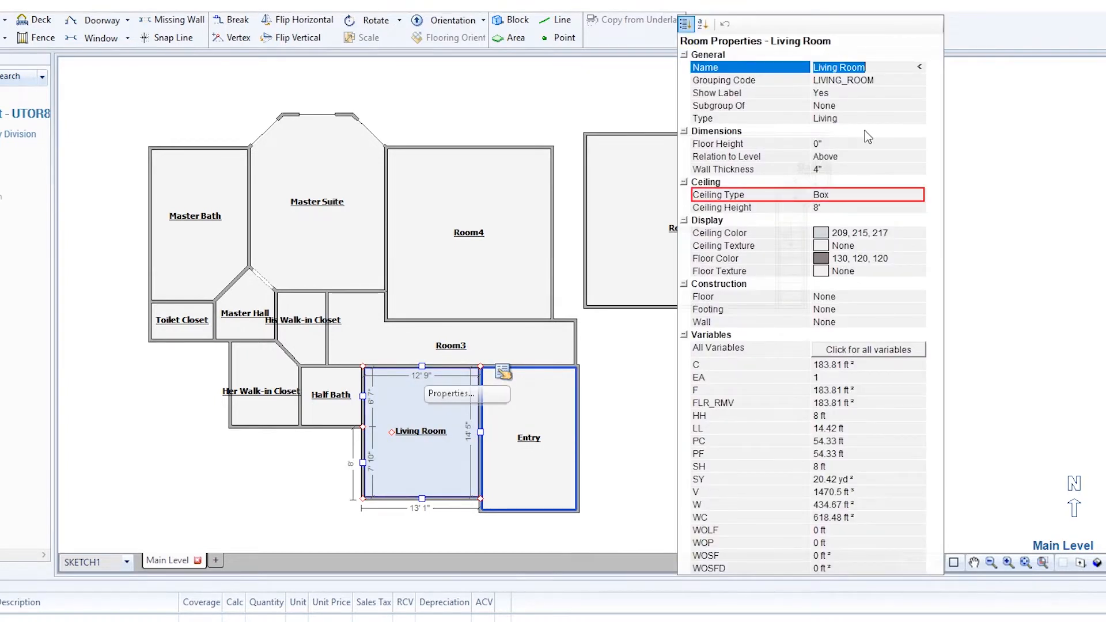
pyautogui.click(750, 193)
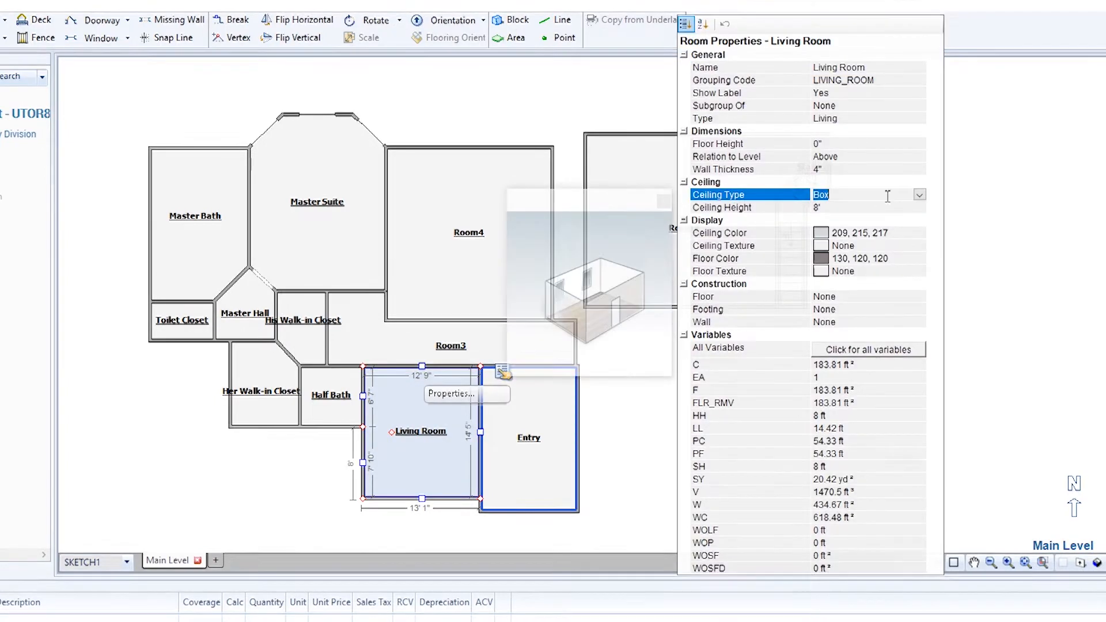
pyautogui.click(920, 194)
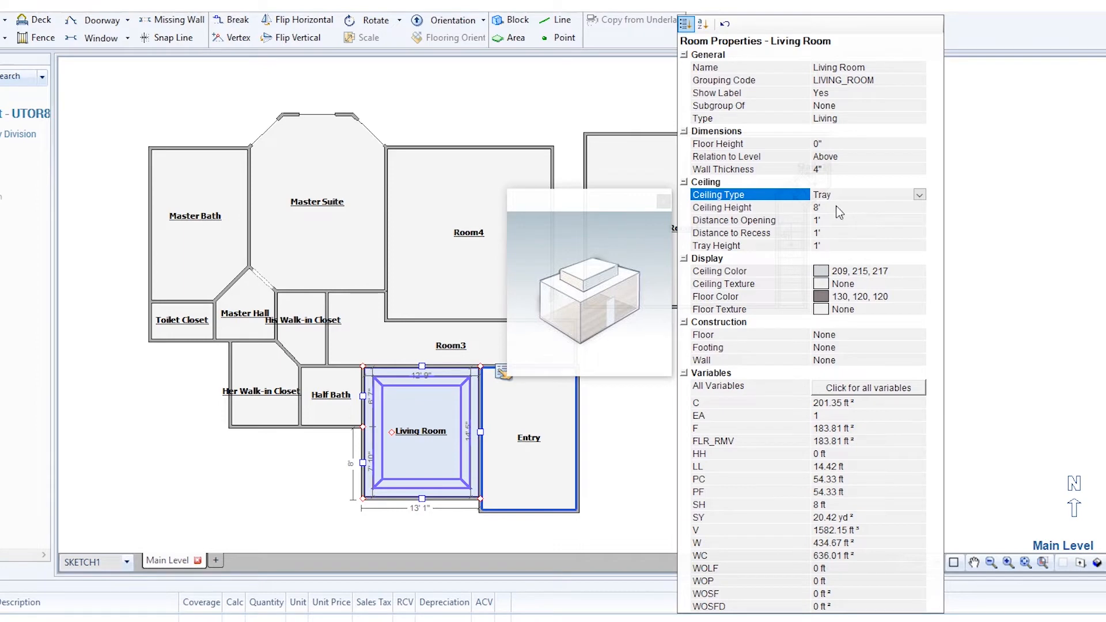
pyautogui.click(734, 206)
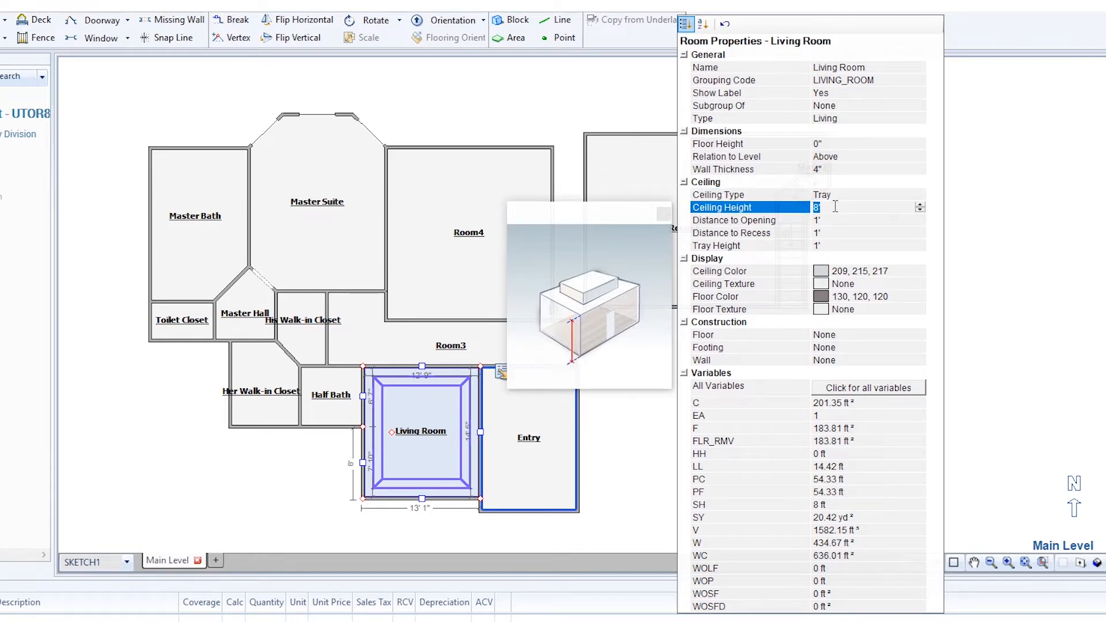
pyautogui.click(747, 245)
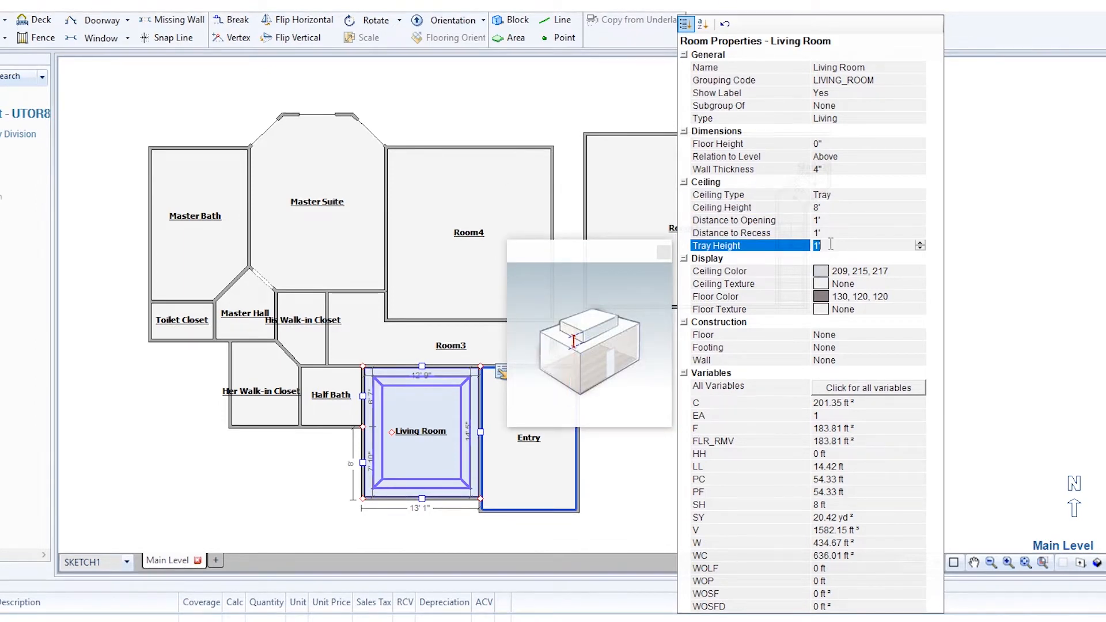
pyautogui.click(734, 221)
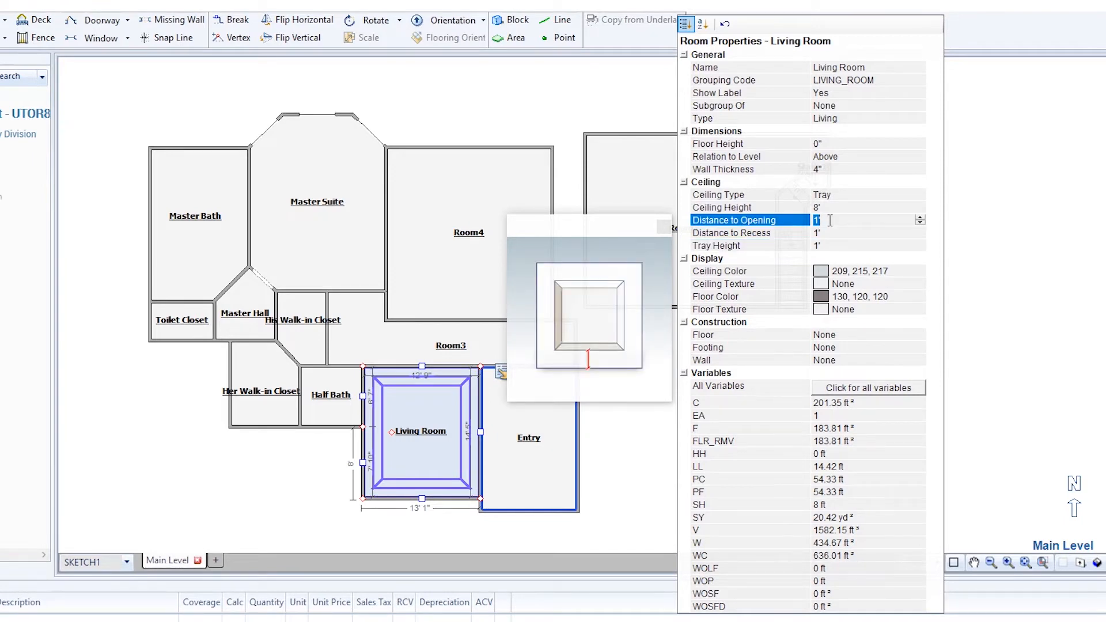
# - Set the tray ceiling's Distance to Opening to 18" and Distance to Recess to 8"
pyautogui.write('18')
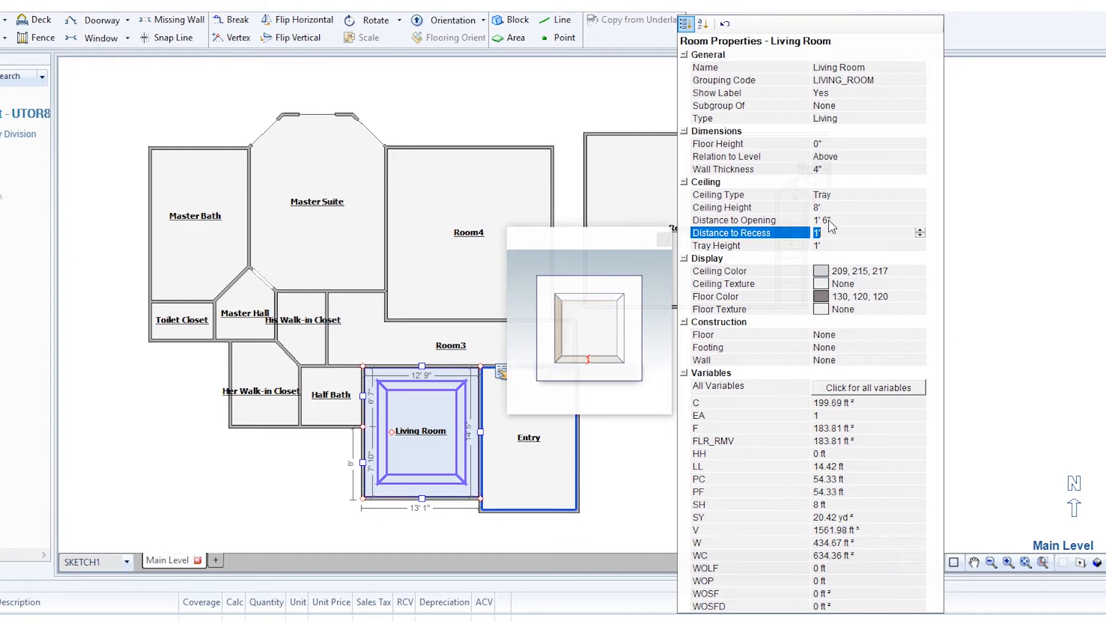
pyautogui.moveTo(827, 225)
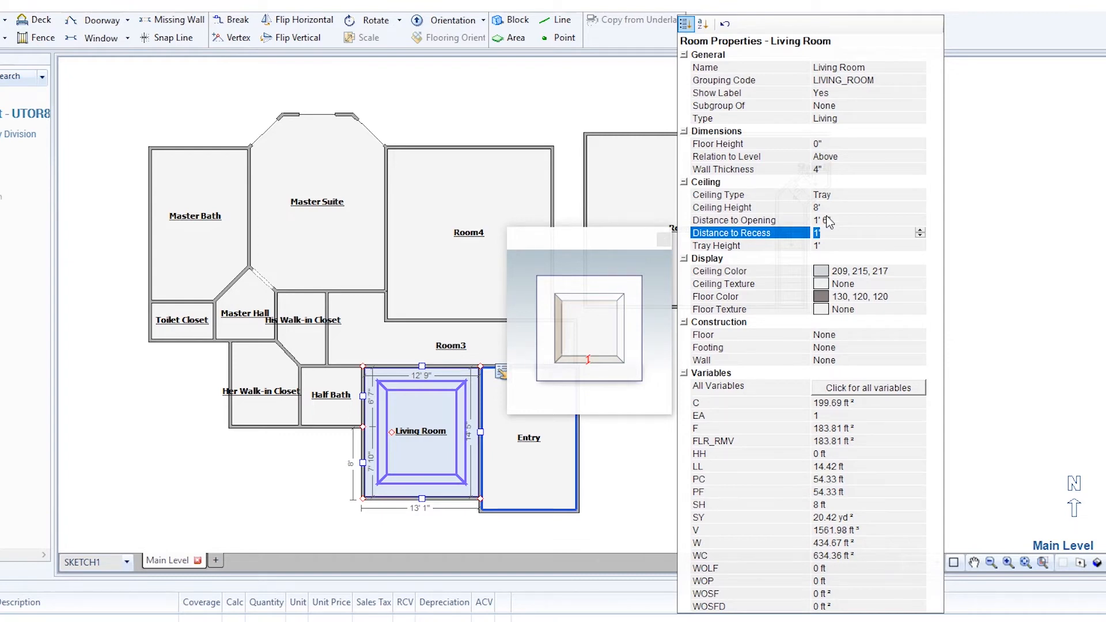
pyautogui.write('8')
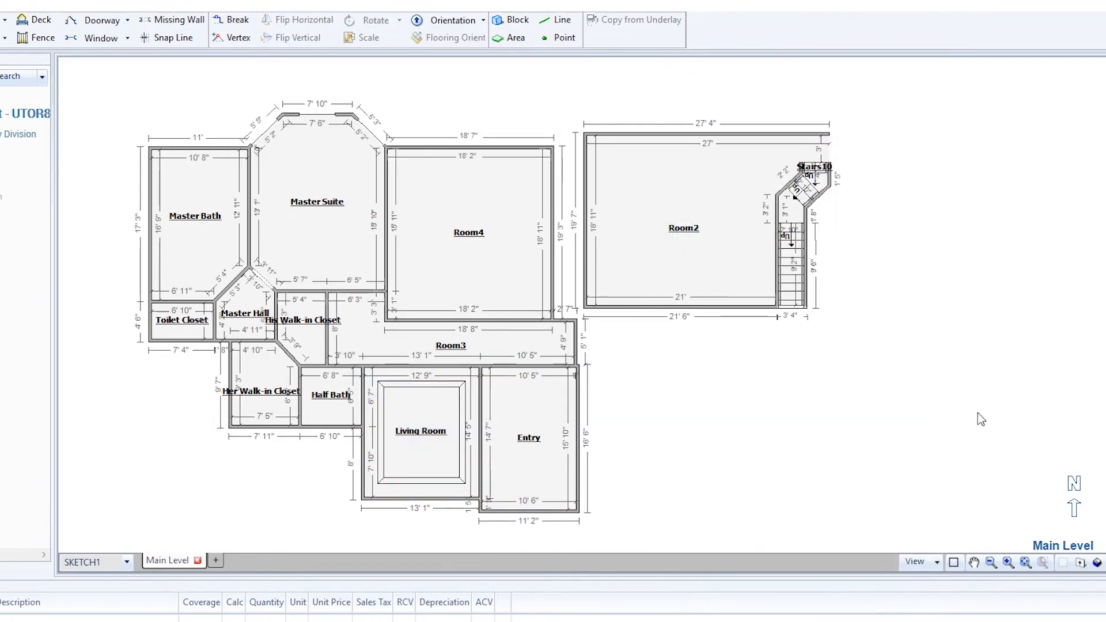
pyautogui.moveTo(1098, 562)
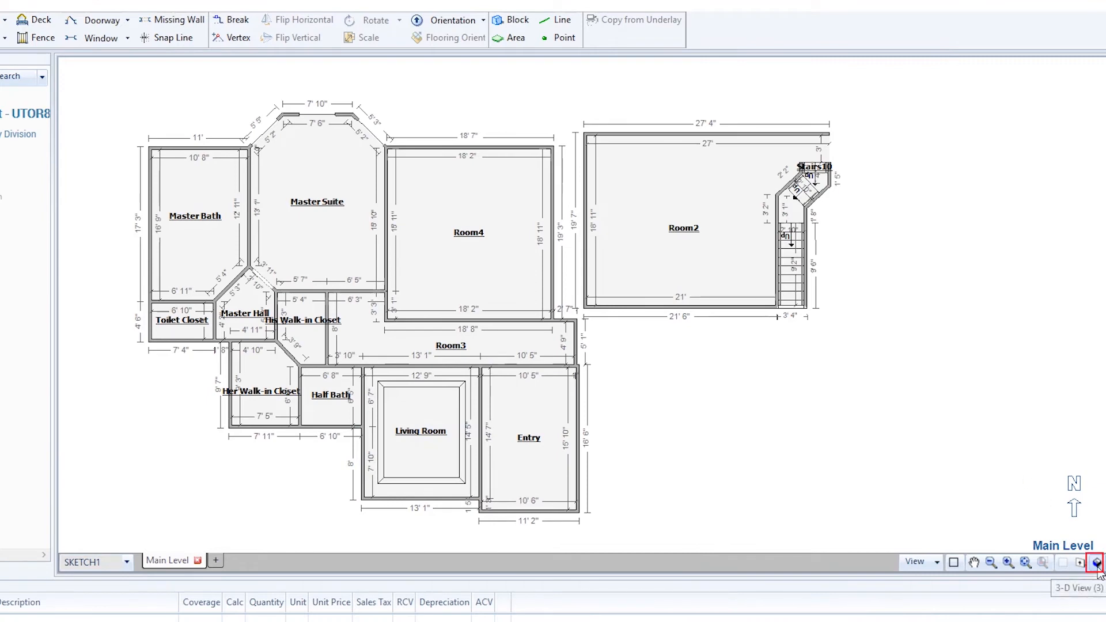